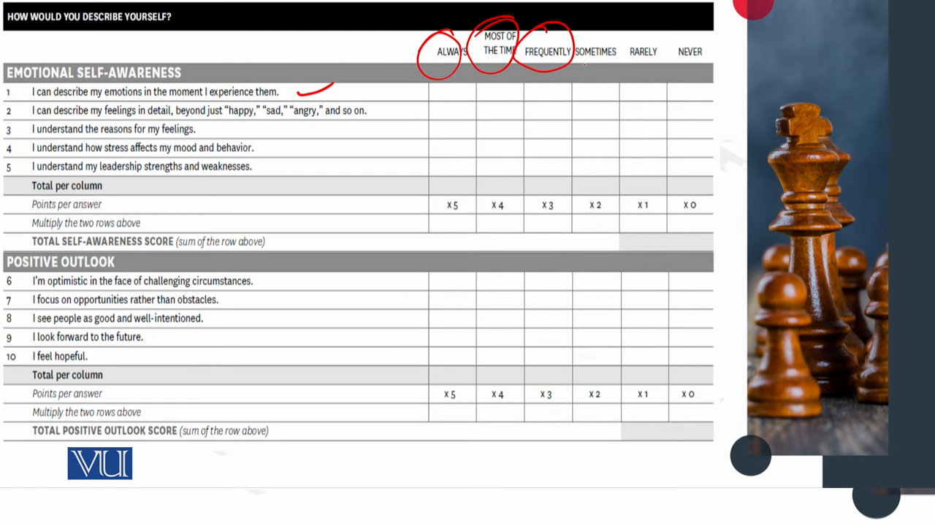
- Circle an answer heading in red and tick rows 2, 4 and 5 under 'most of the time' and 'frequently'
left_click_drag(577, 51, 657, 51)
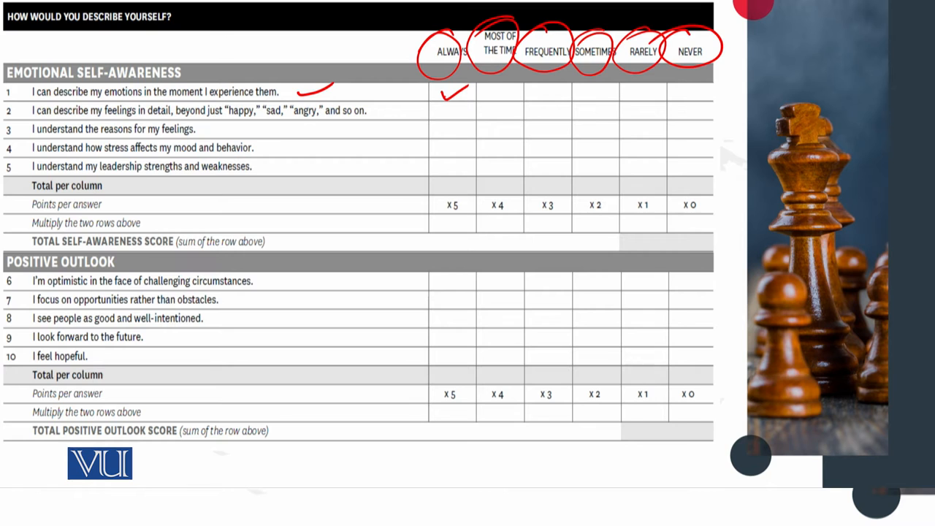
left_click_drag(482, 114, 518, 106)
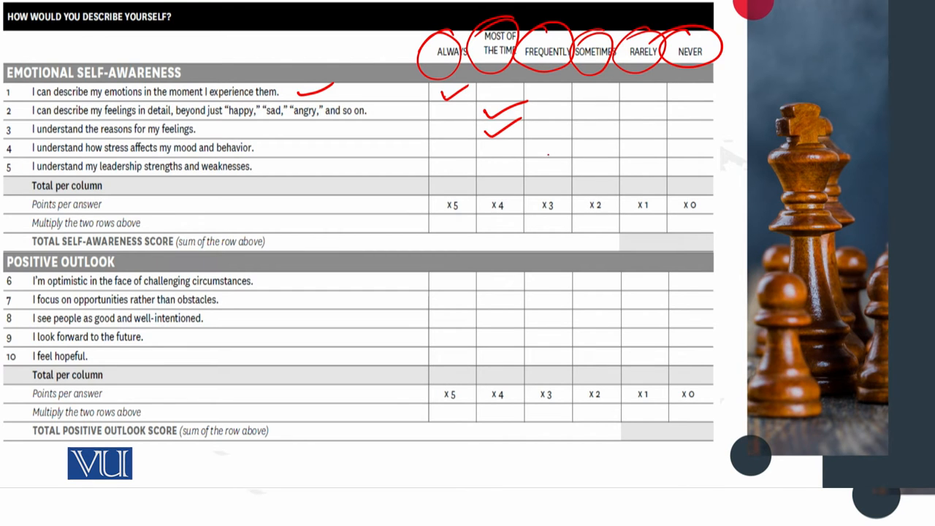
left_click_drag(534, 152, 562, 145)
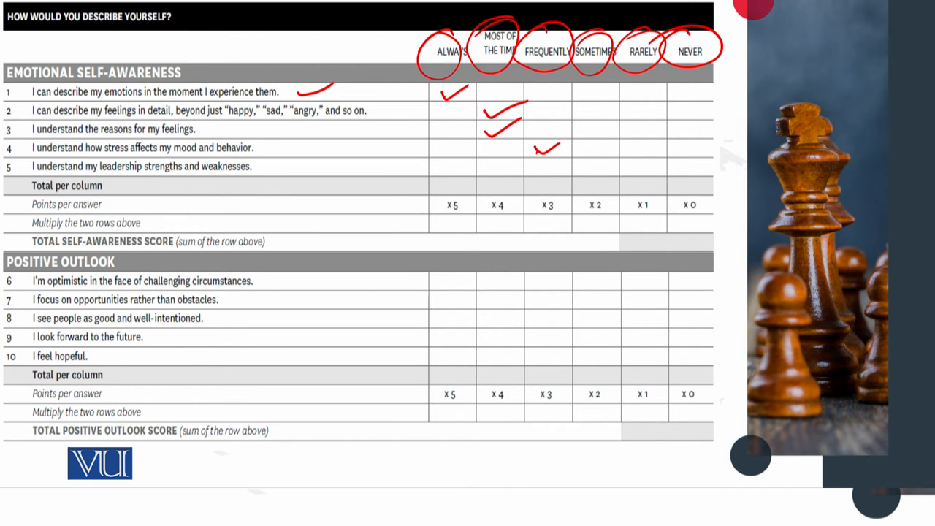
left_click_drag(486, 167, 504, 162)
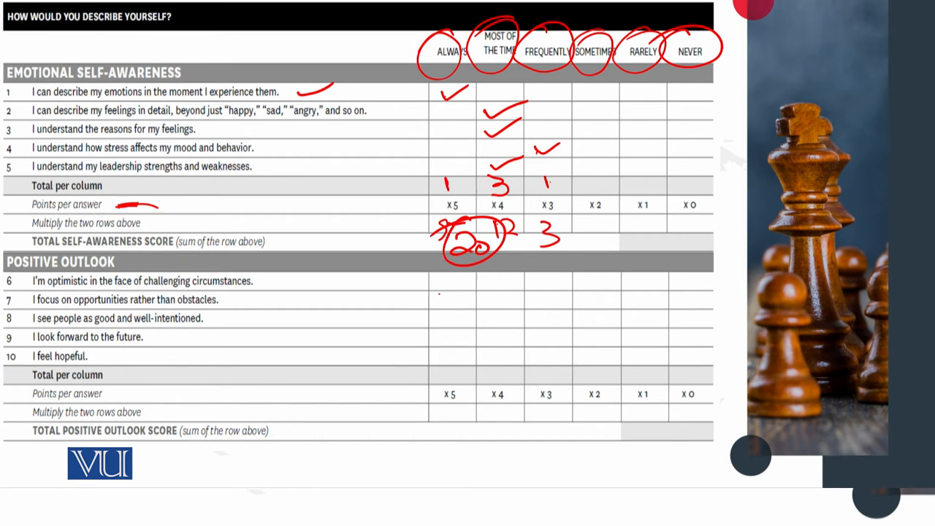
- Tick row 6 under 'always' and following rows, then write the count 2 in the totals row
left_click_drag(441, 284, 465, 276)
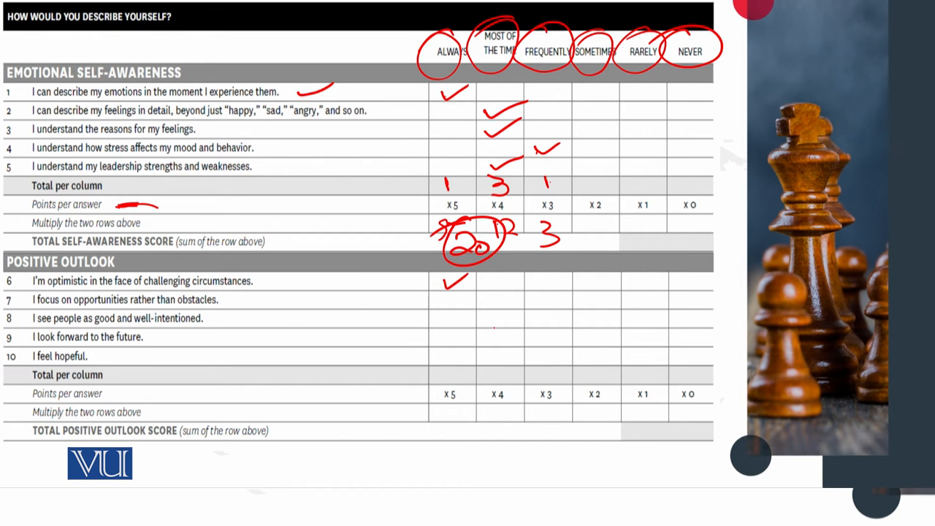
left_click(502, 296)
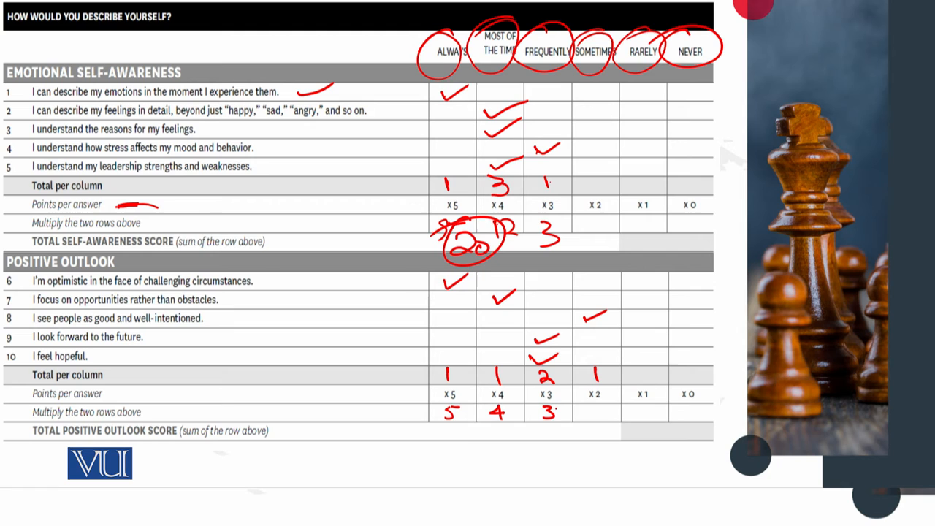
left_click(558, 412)
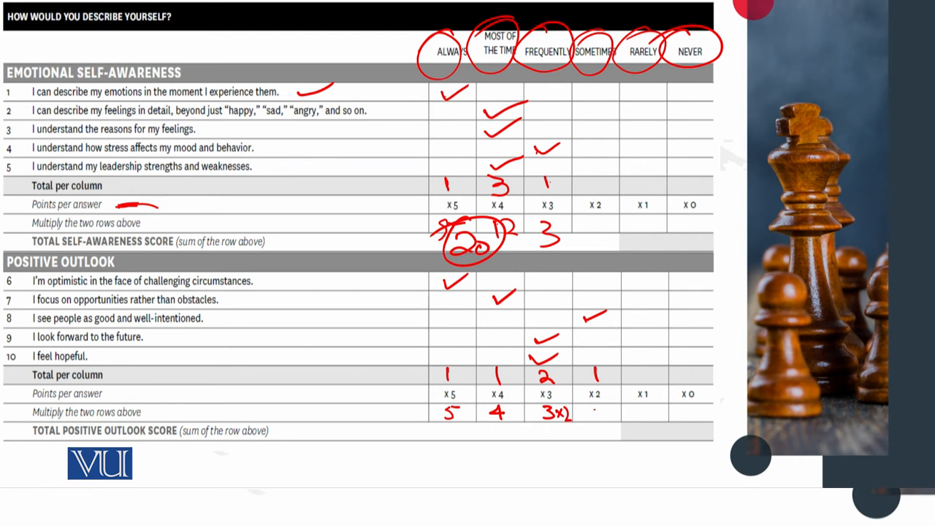
type("2")
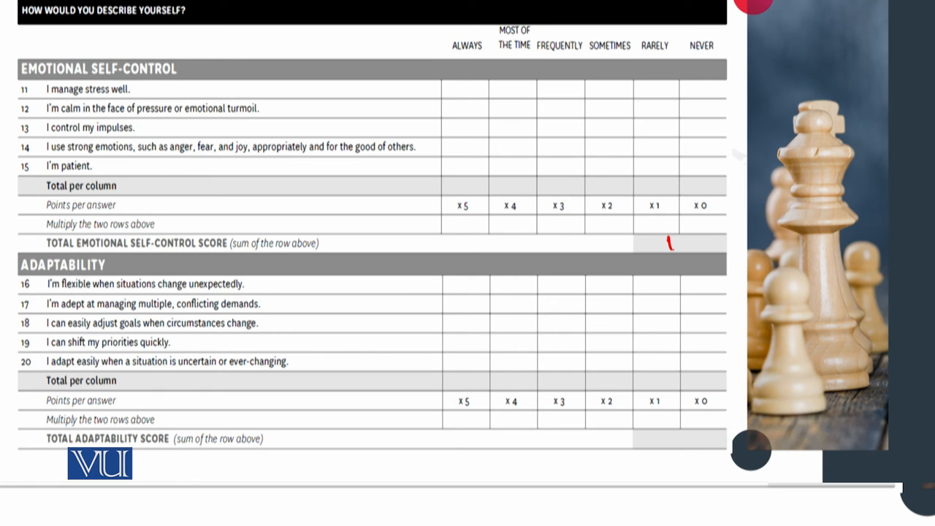
- Write 16 as the Total Emotional Self-Control Score on the next sheet
type("16")
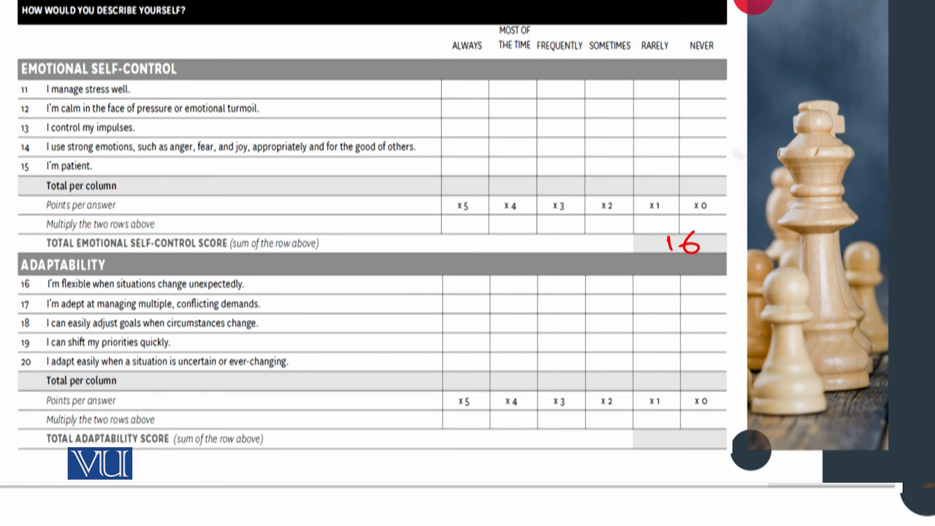